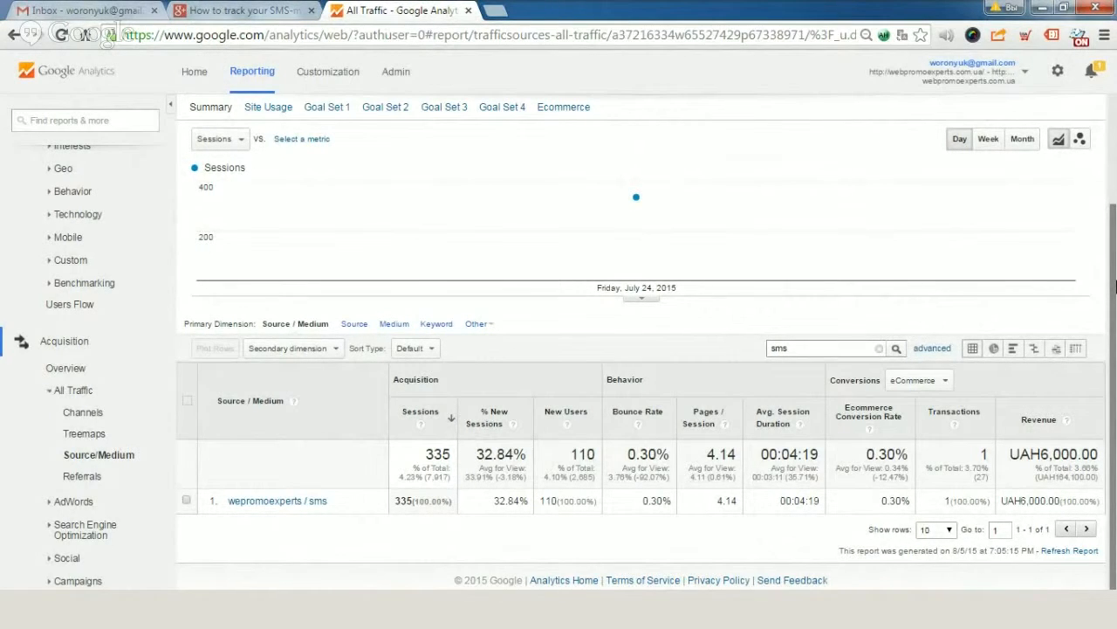
pyautogui.moveTo(899, 542)
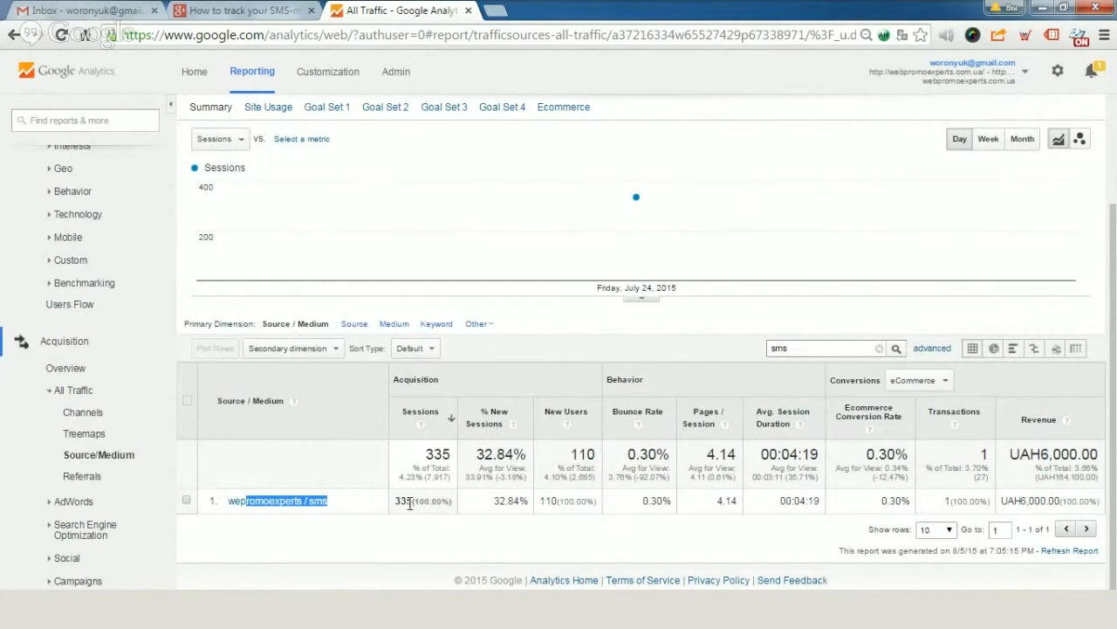
pyautogui.moveTo(953, 440)
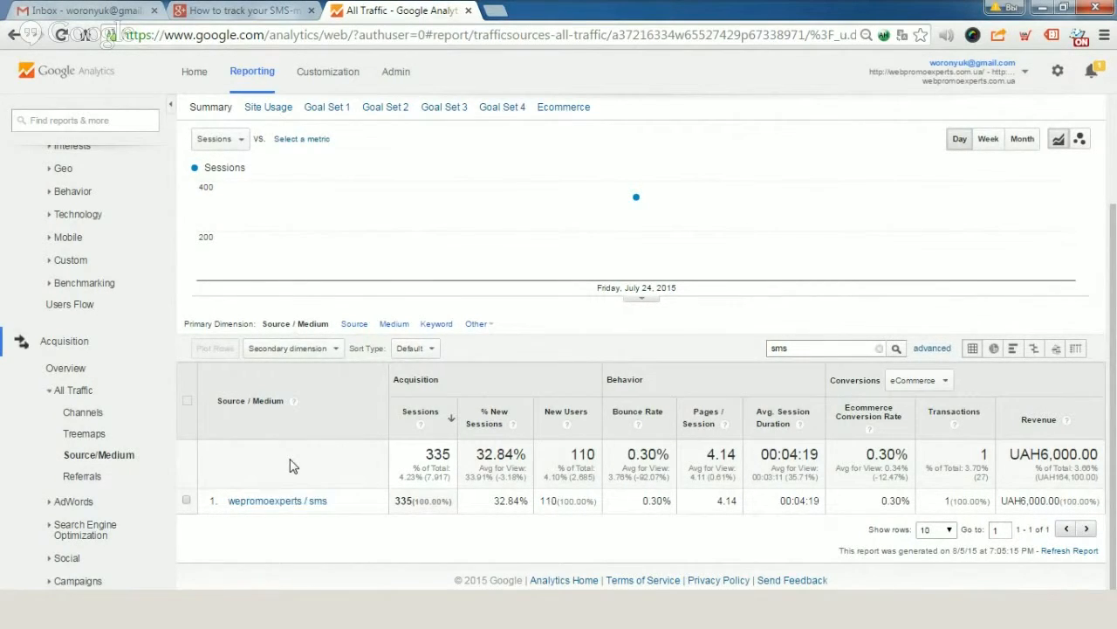
pyautogui.moveTo(395, 11)
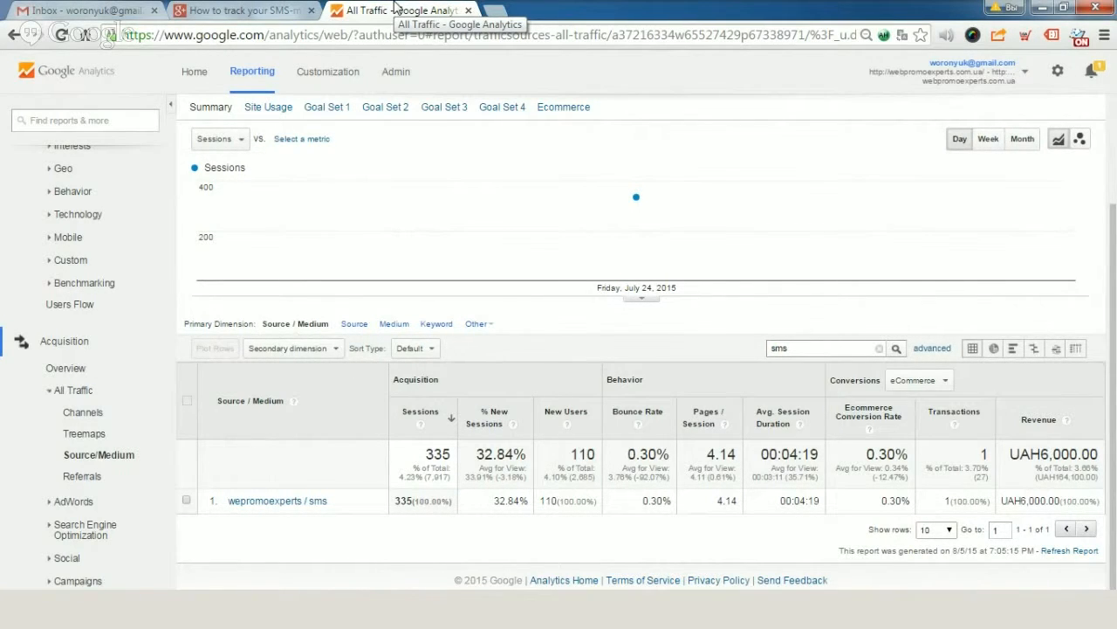
# Bring up the Analytics URL builder help page in a new tab and the WebPromo Expert online courses page.
pyautogui.click(645, 10)
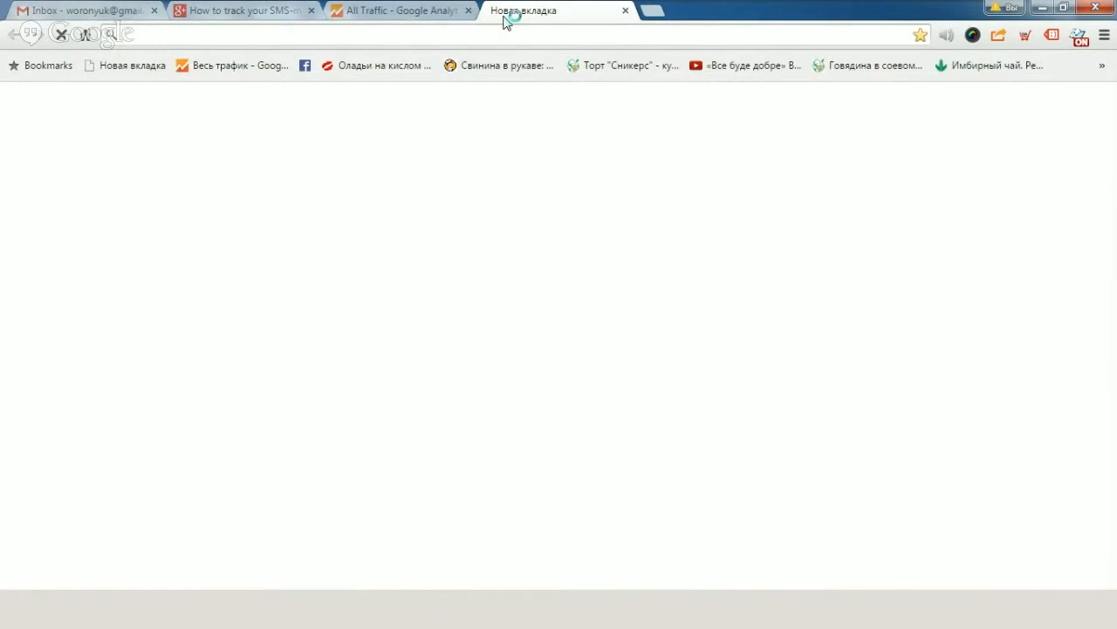
pyautogui.write('url')
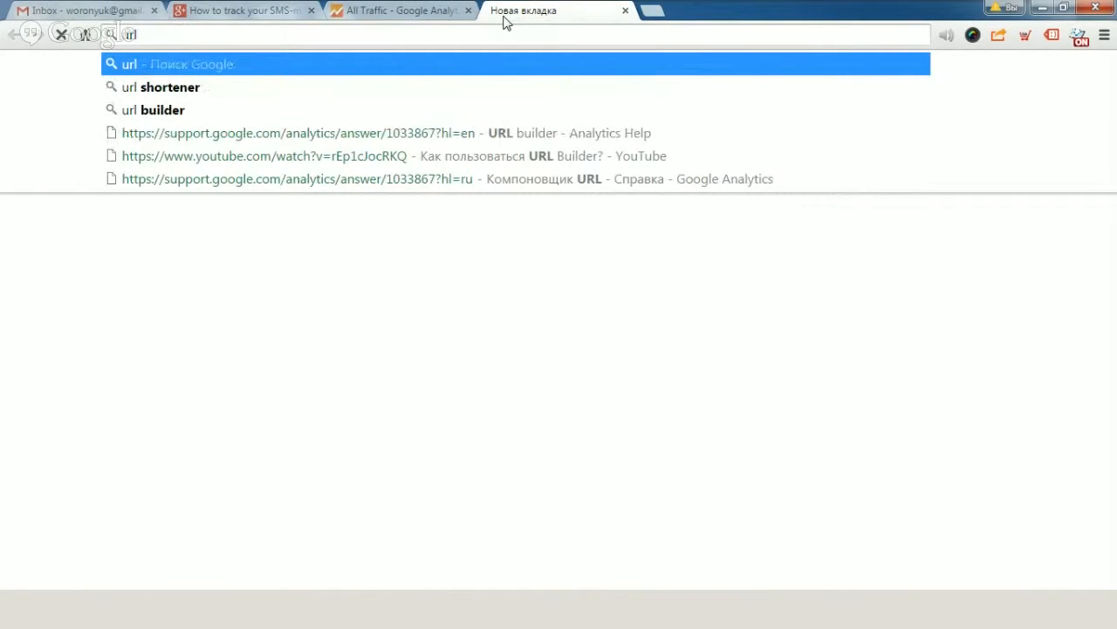
pyautogui.click(161, 109)
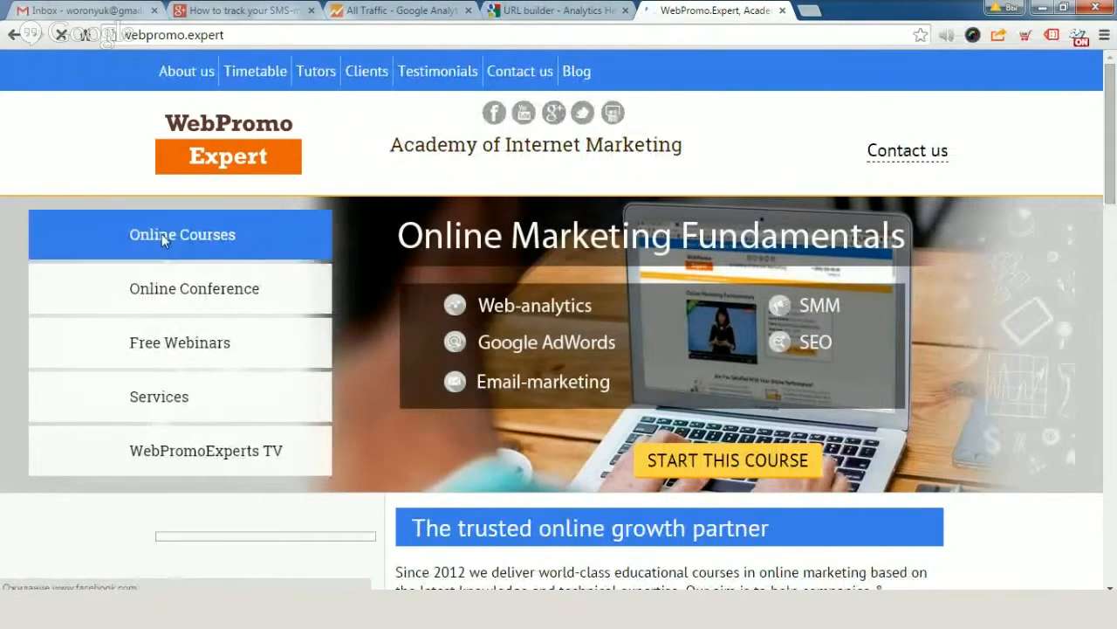
pyautogui.click(182, 234)
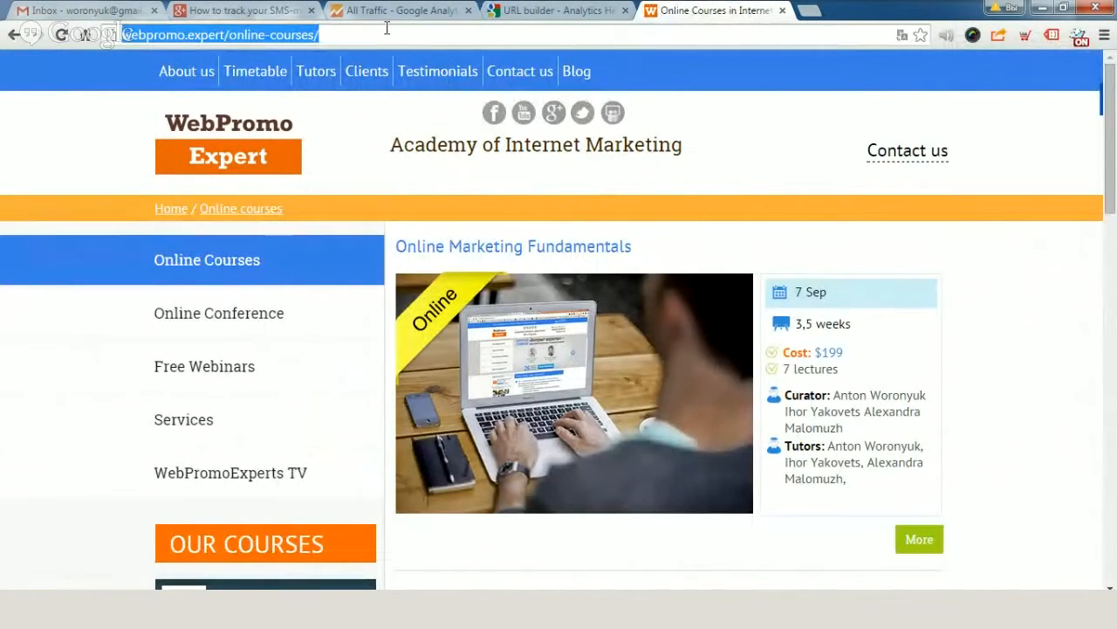
# Enter the promo.expert/online-courses/ address as the Website URL in the builder form.
pyautogui.click(557, 11)
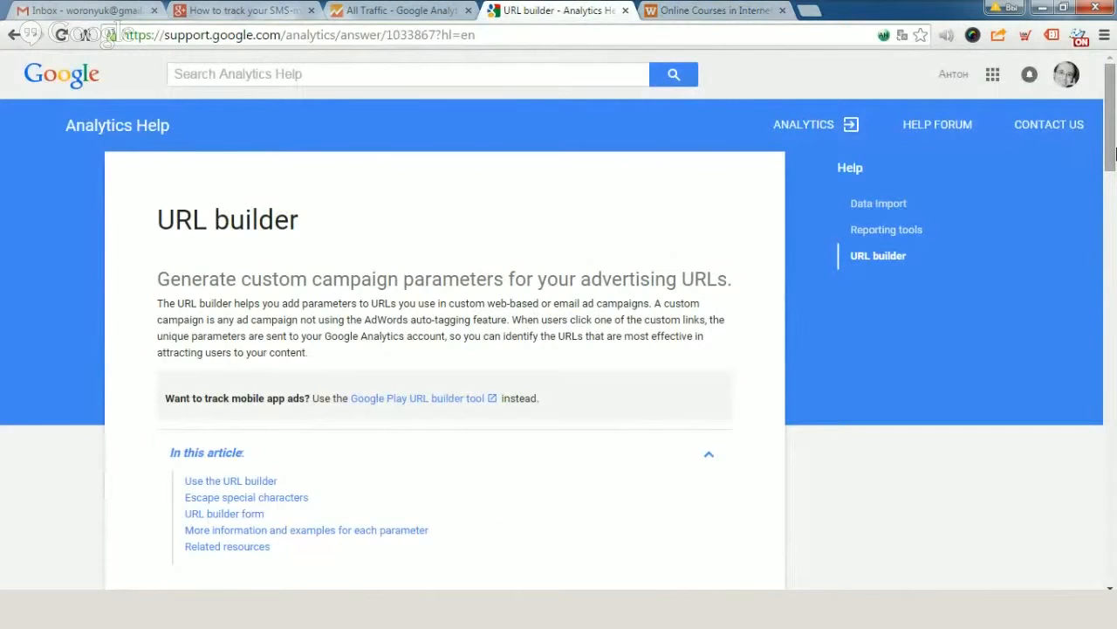
pyautogui.scroll(-3)
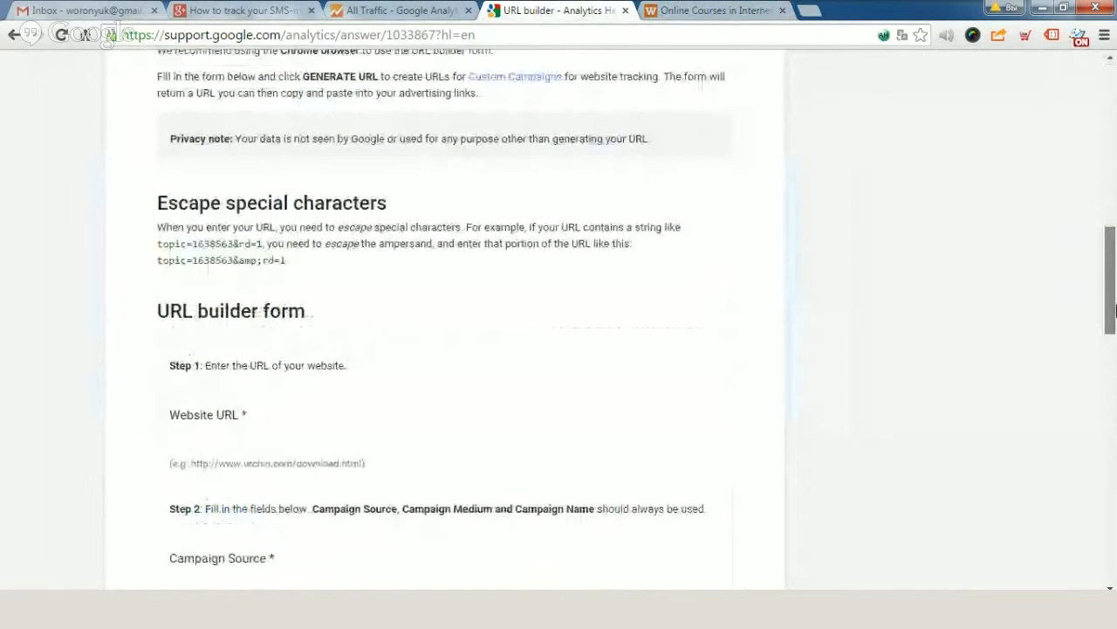
pyautogui.scroll(-3)
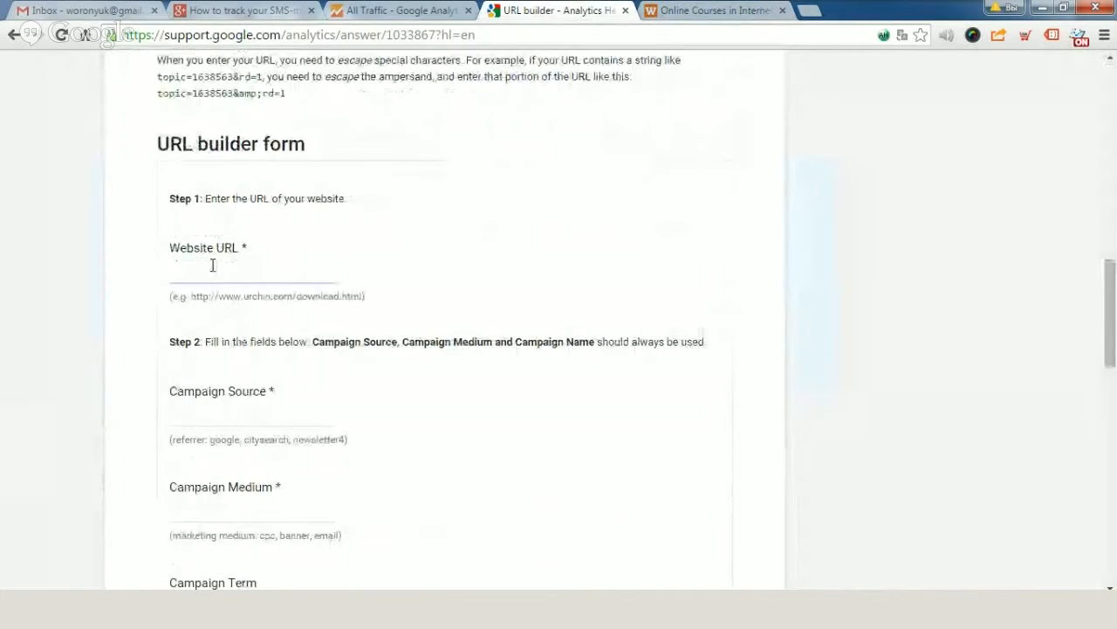
pyautogui.write('promo.expert/online-courses/')
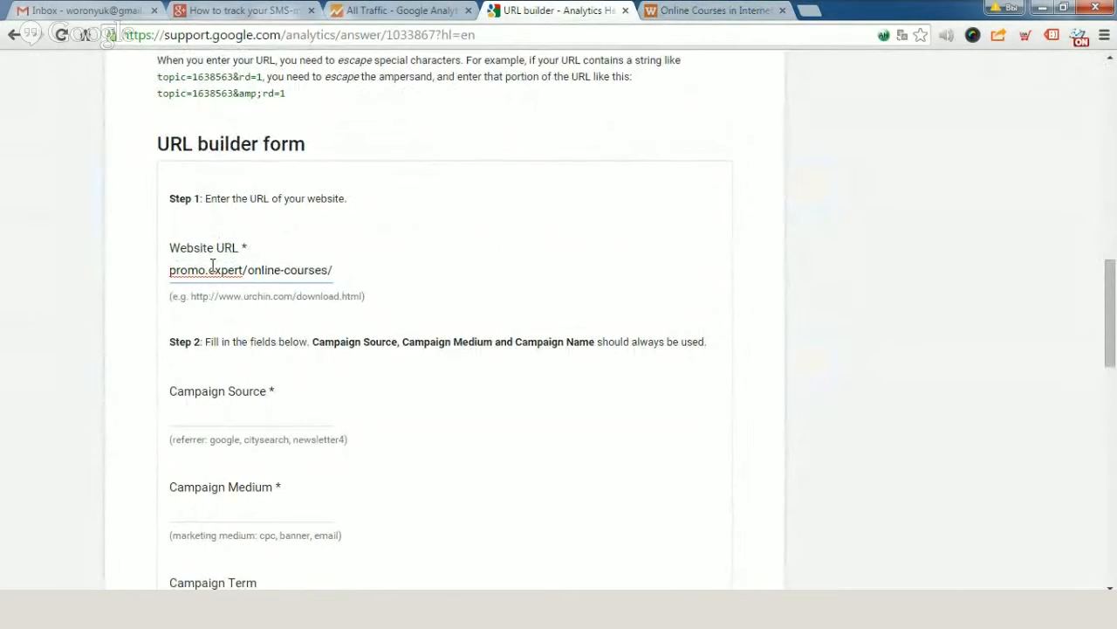
pyautogui.scroll(-3)
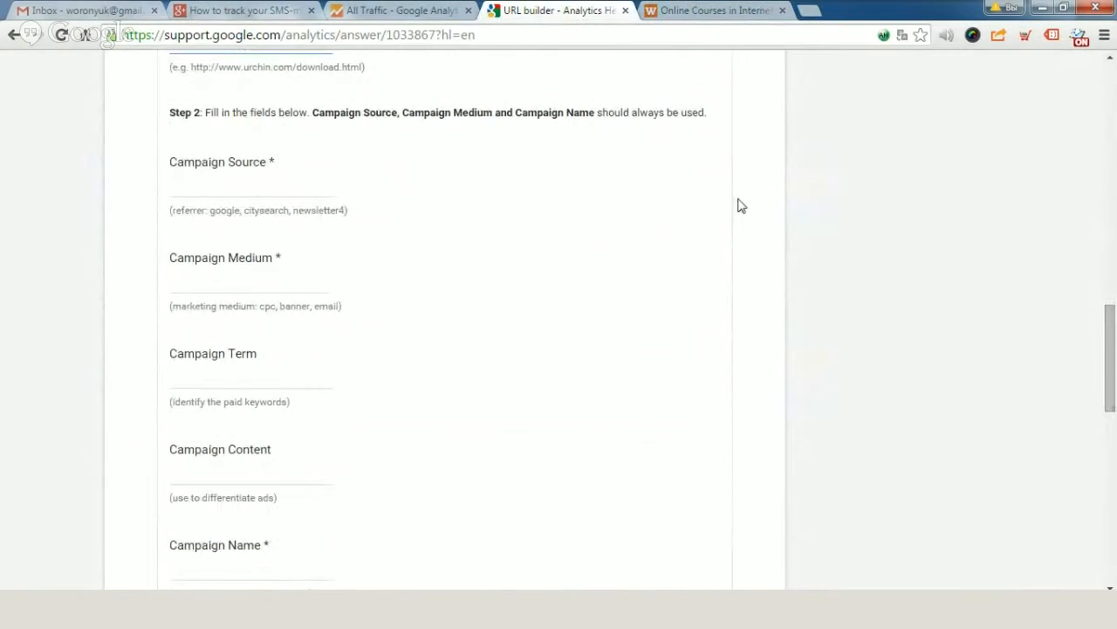
# Enter webpromoexperts as the Campaign Source.
pyautogui.click(252, 187)
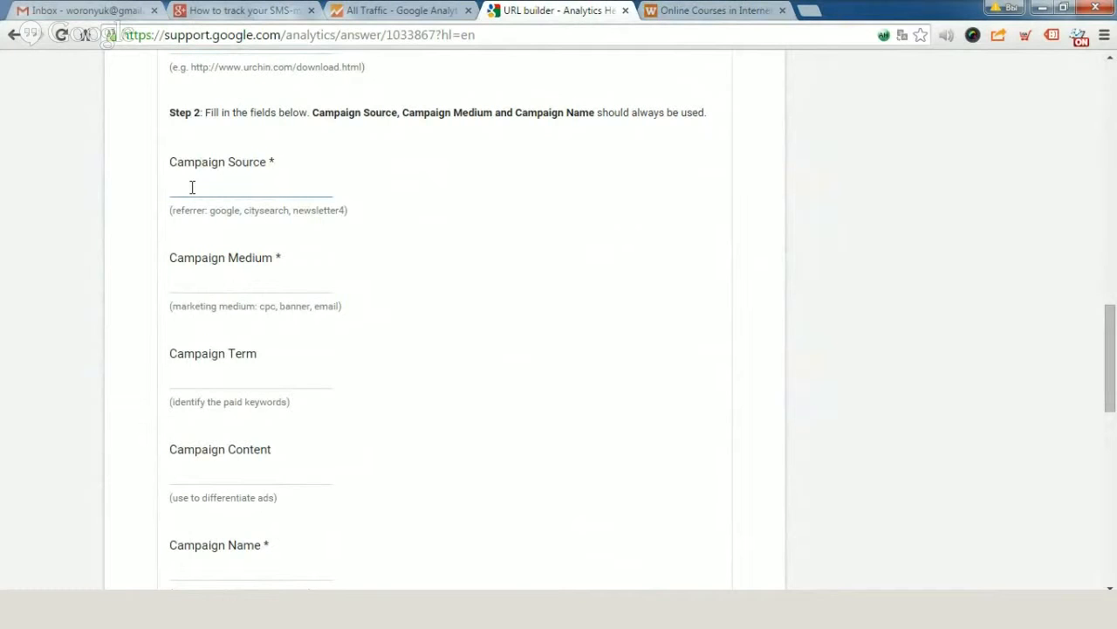
pyautogui.write('web')
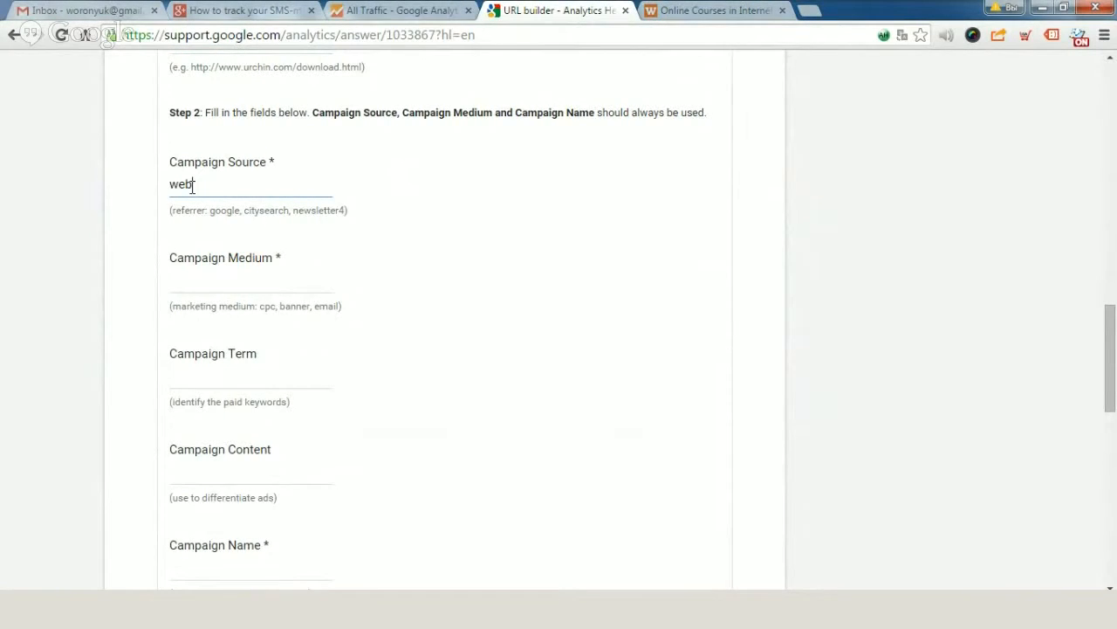
pyautogui.write('promo')
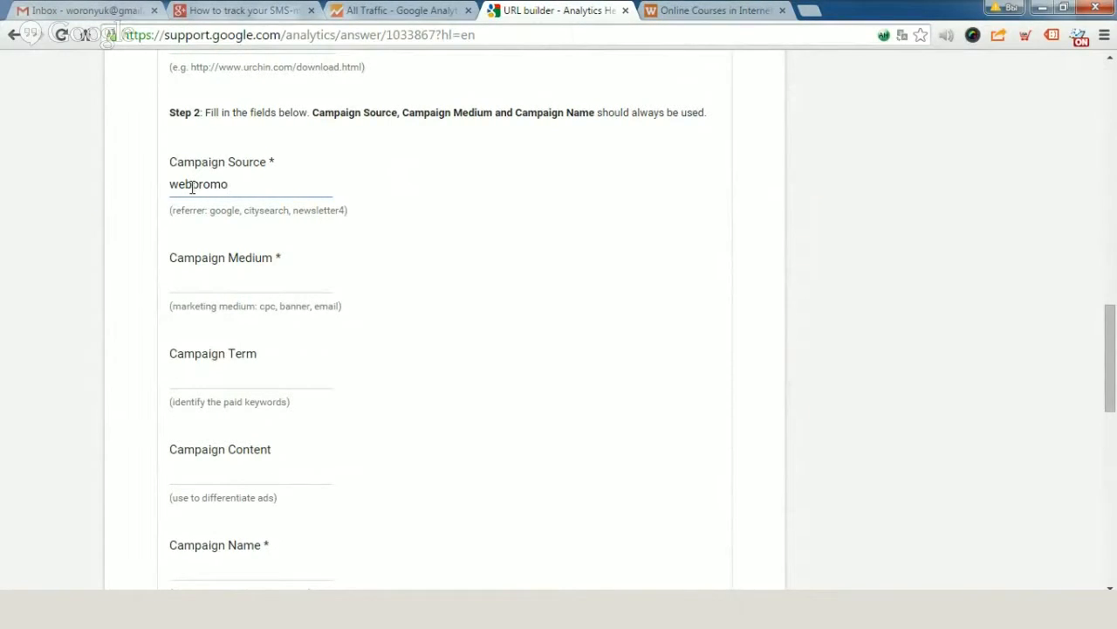
pyautogui.write('experts')
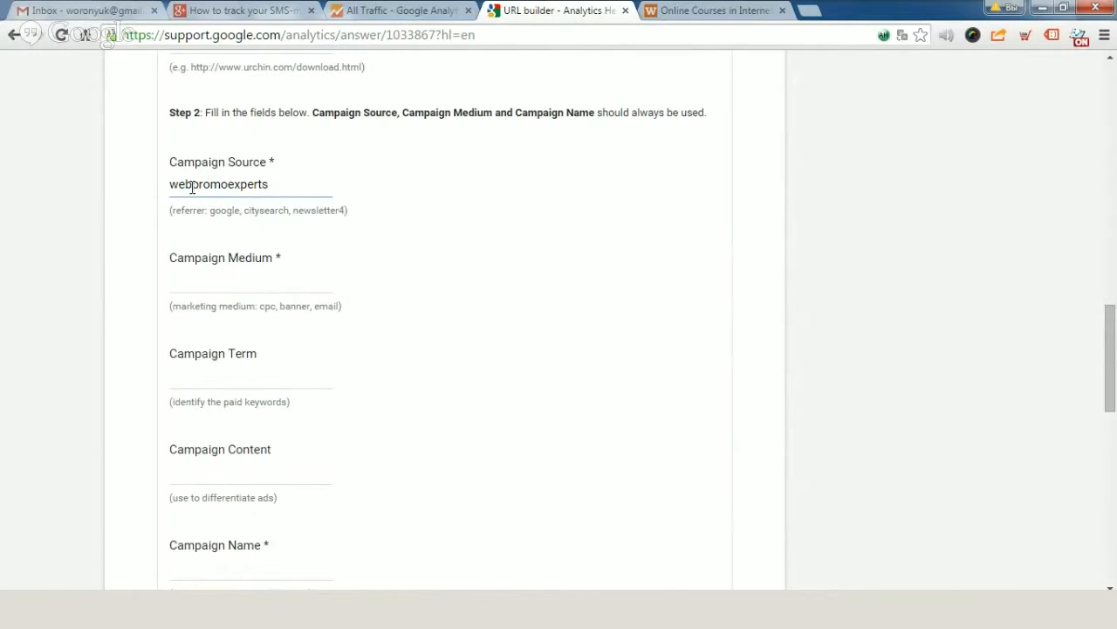
pyautogui.moveTo(213, 323)
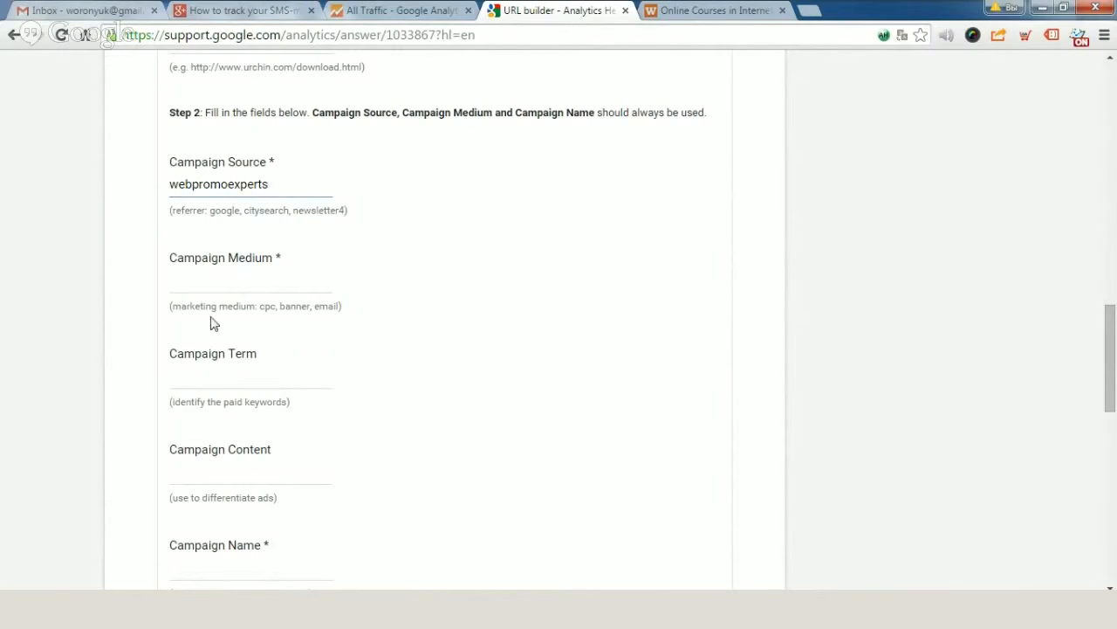
# Enter campaign medium sms and campaign name 50discount, then generate the tagged course URL.
pyautogui.click(251, 281)
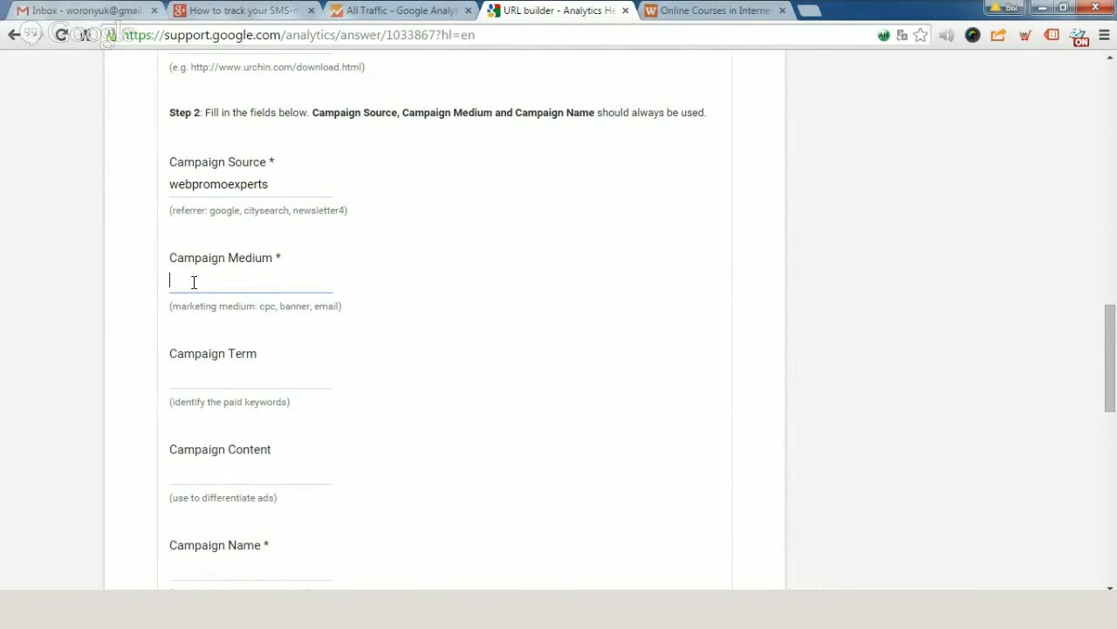
pyautogui.write('sms')
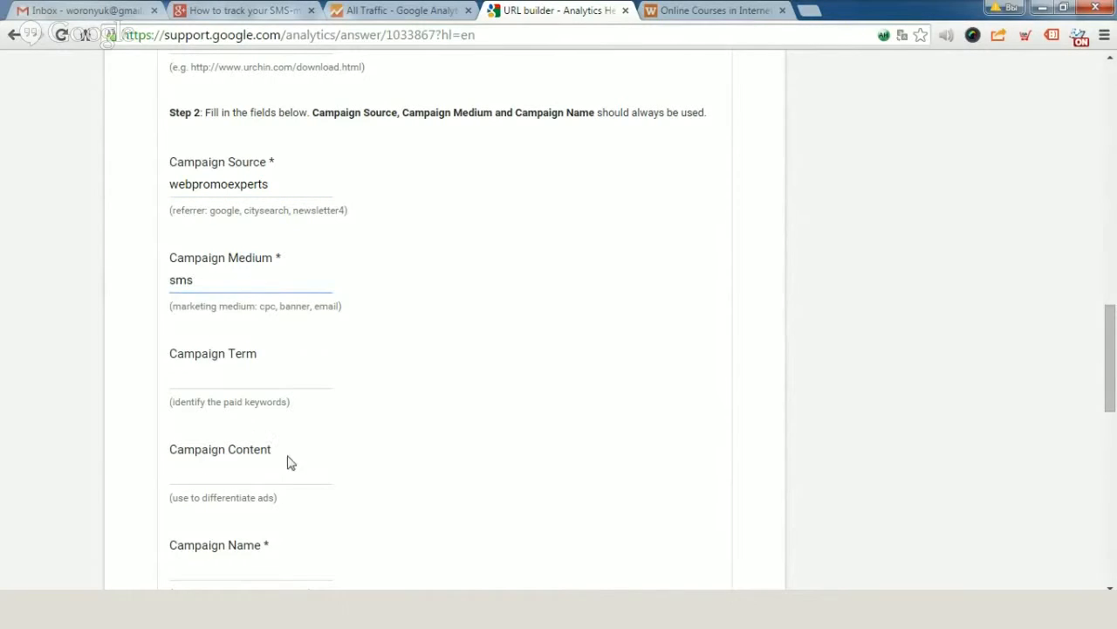
pyautogui.scroll(-3)
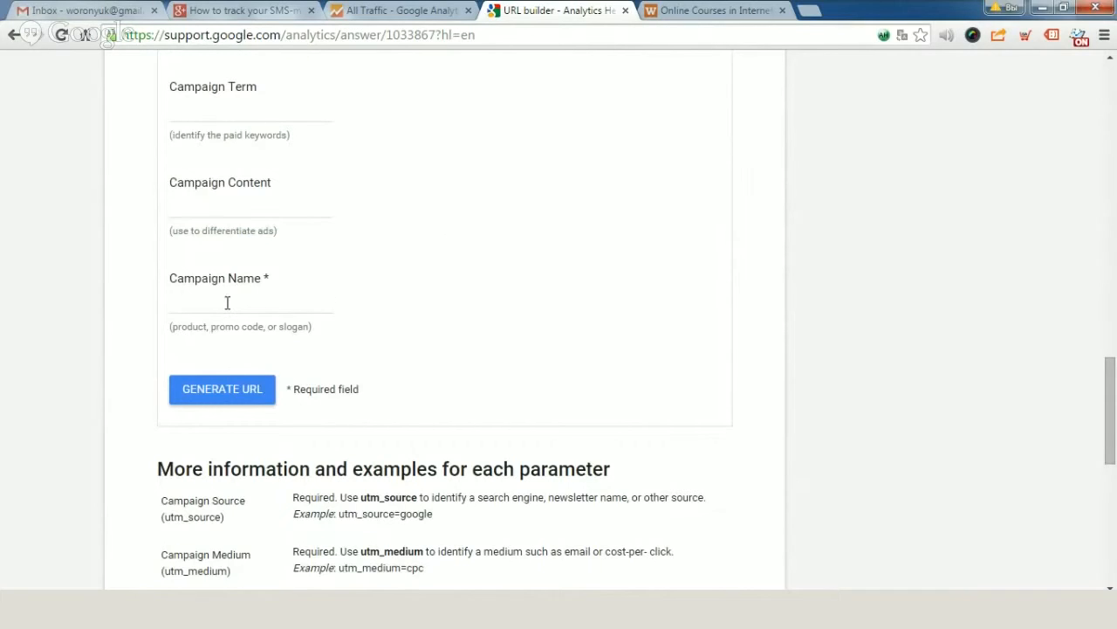
pyautogui.write('5')
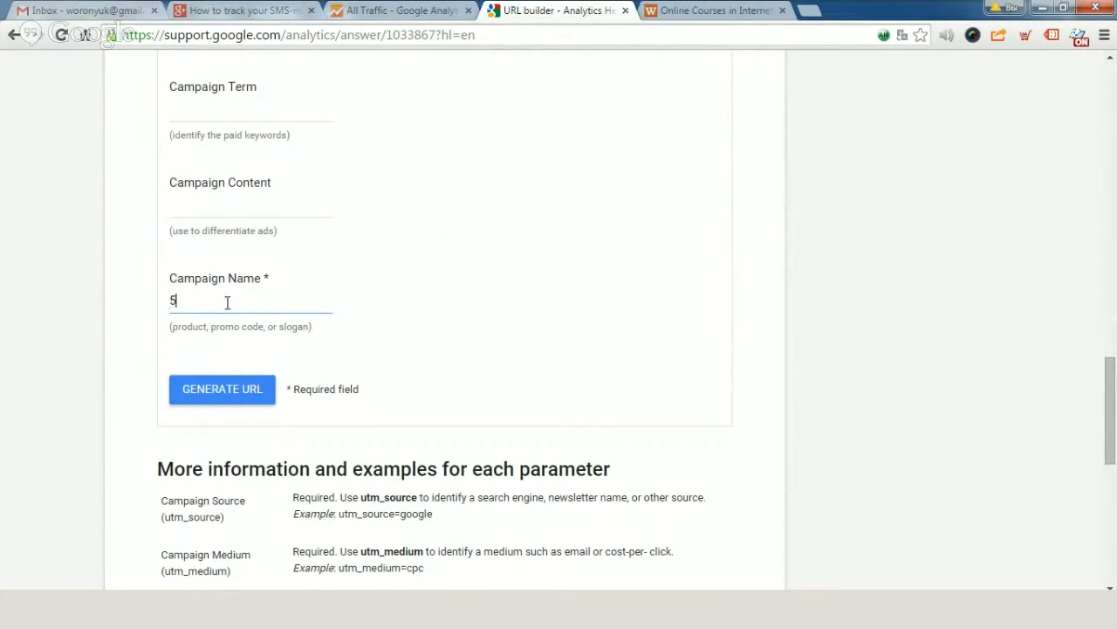
pyautogui.write('0off')
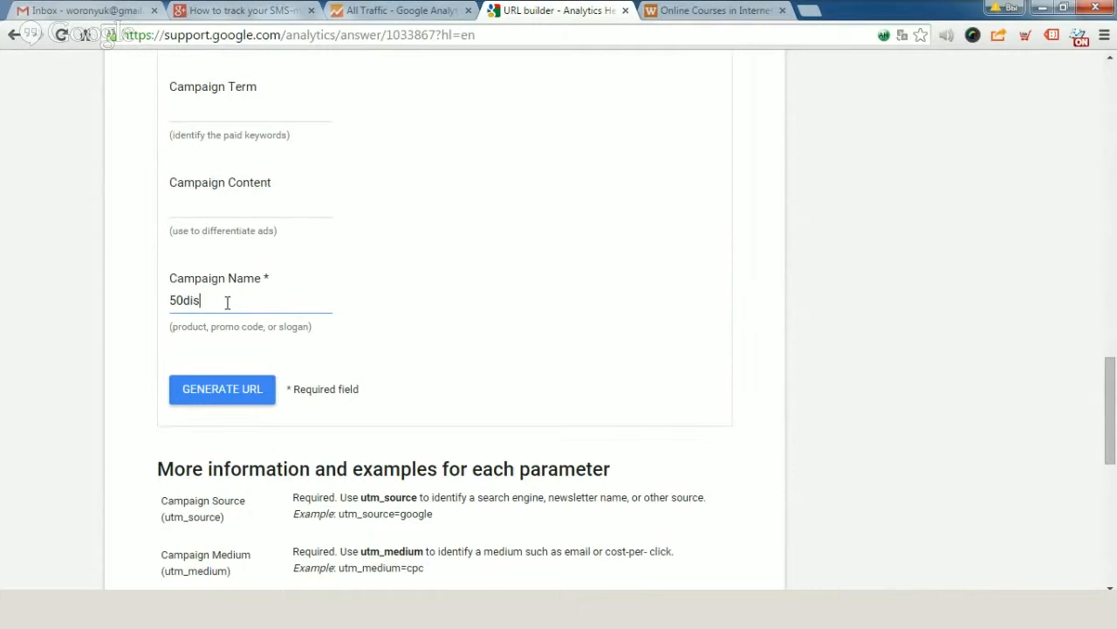
pyautogui.write('count')
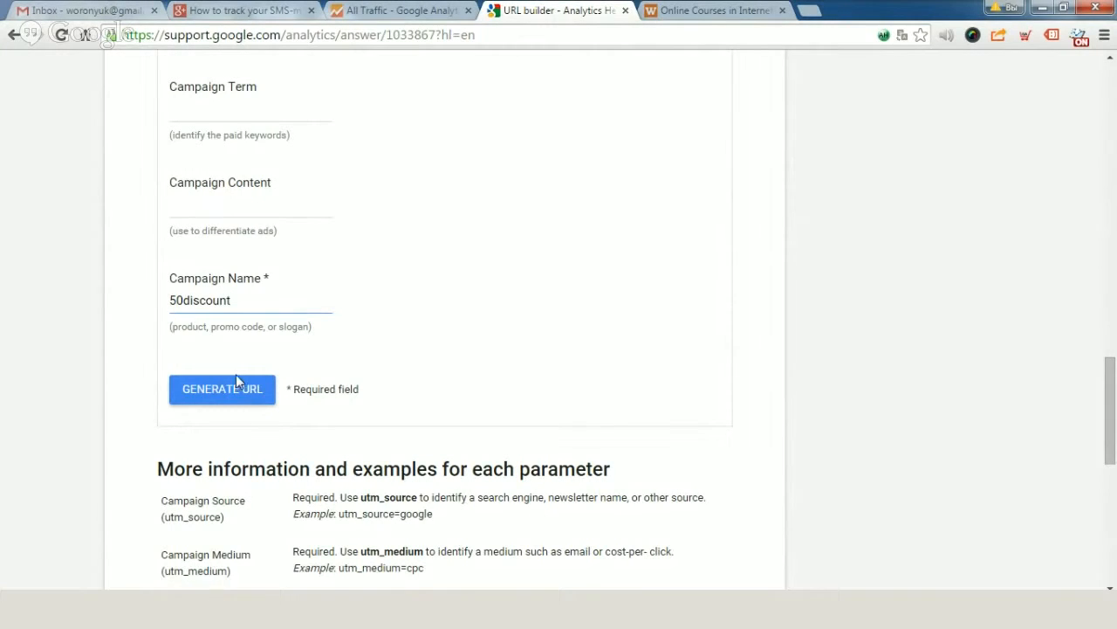
pyautogui.click(222, 388)
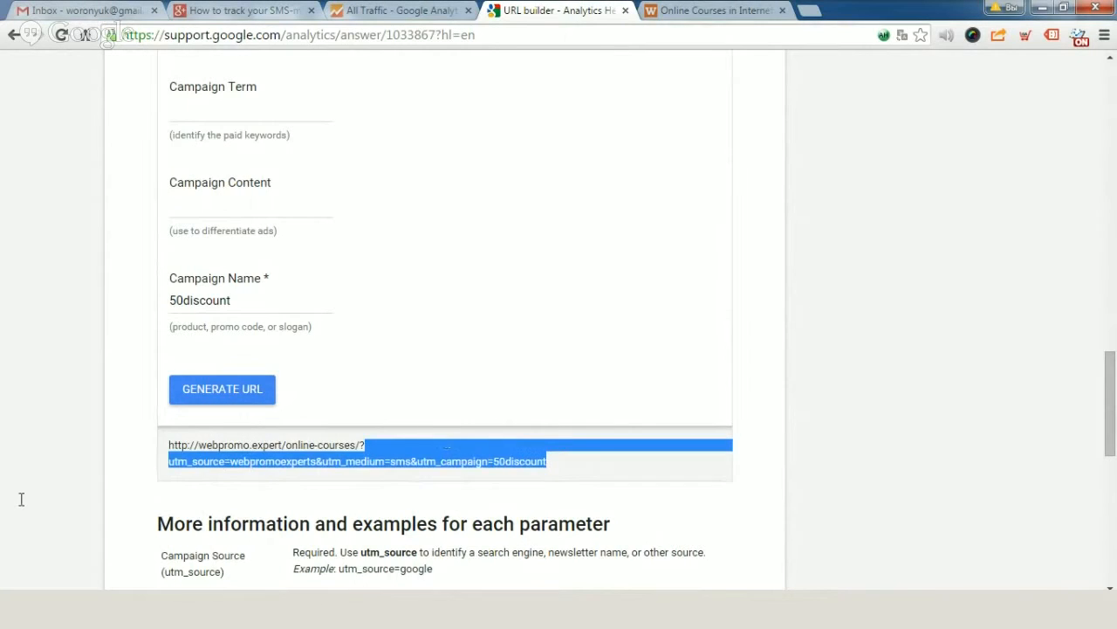
pyautogui.moveTo(166, 445)
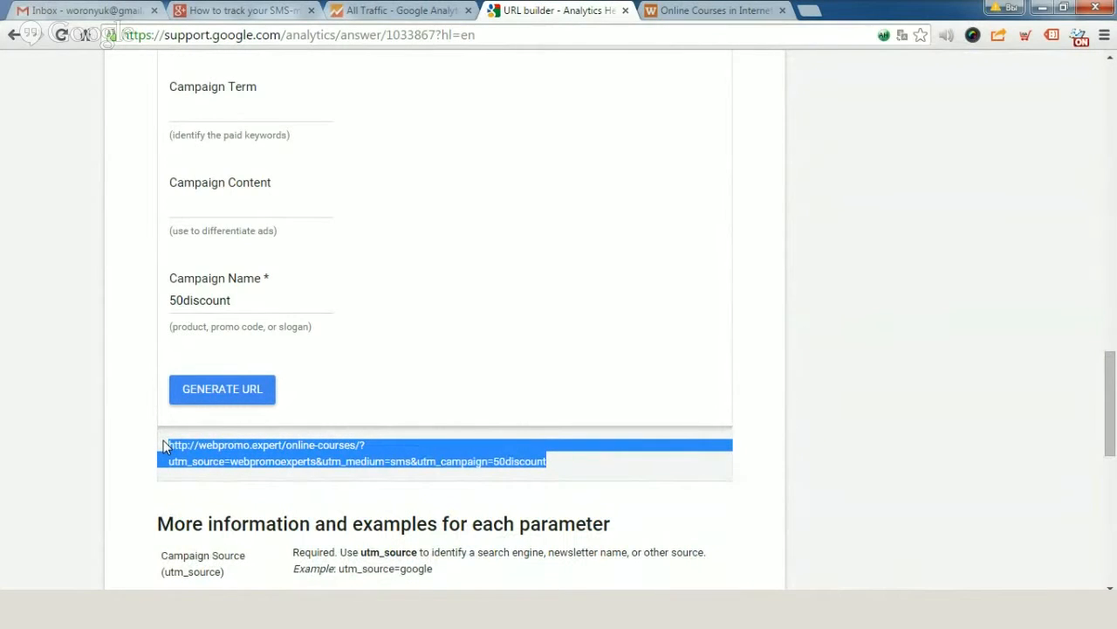
pyautogui.moveTo(500, 140)
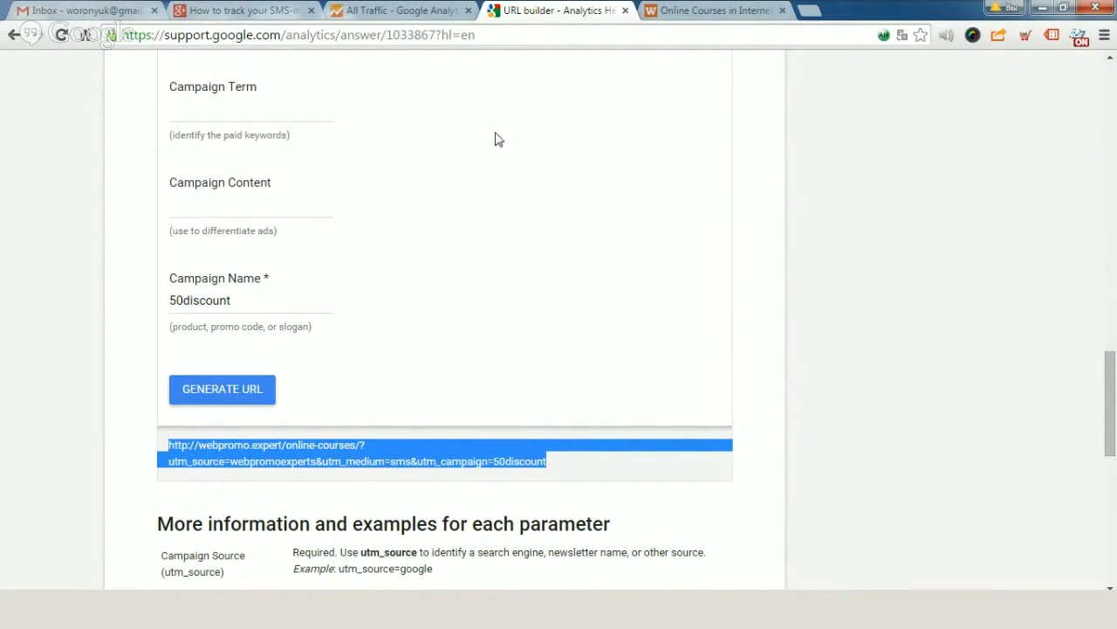
# Shorten the tagged URL on bit.ly and save it with the custom ending 50offerWPE.
pyautogui.click(821, 11)
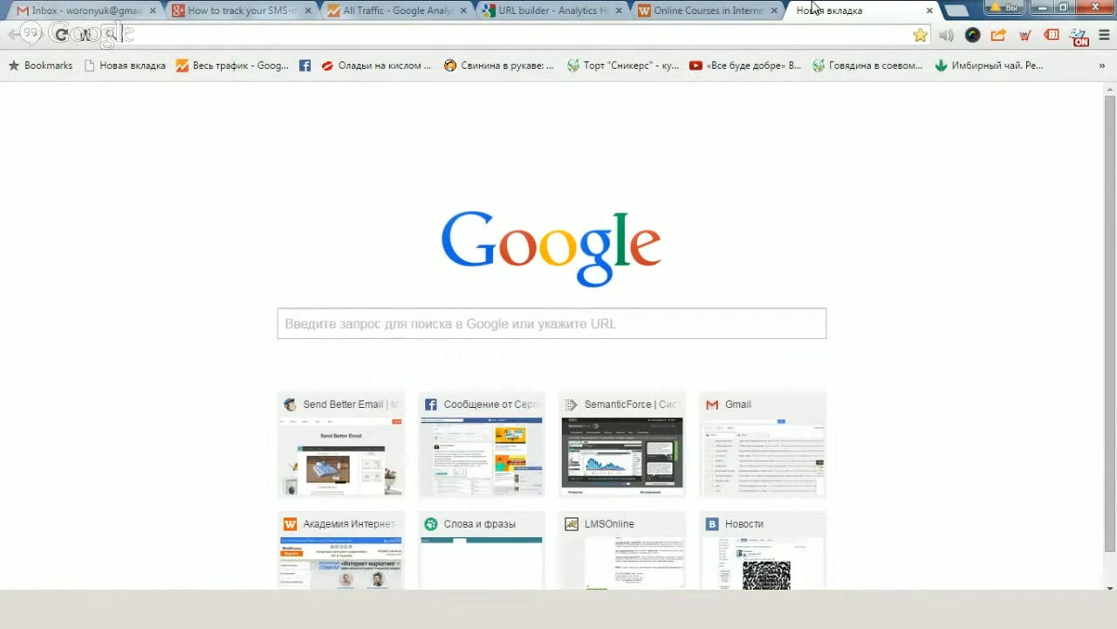
pyautogui.write('bit.ly.com/a/bitlinks')
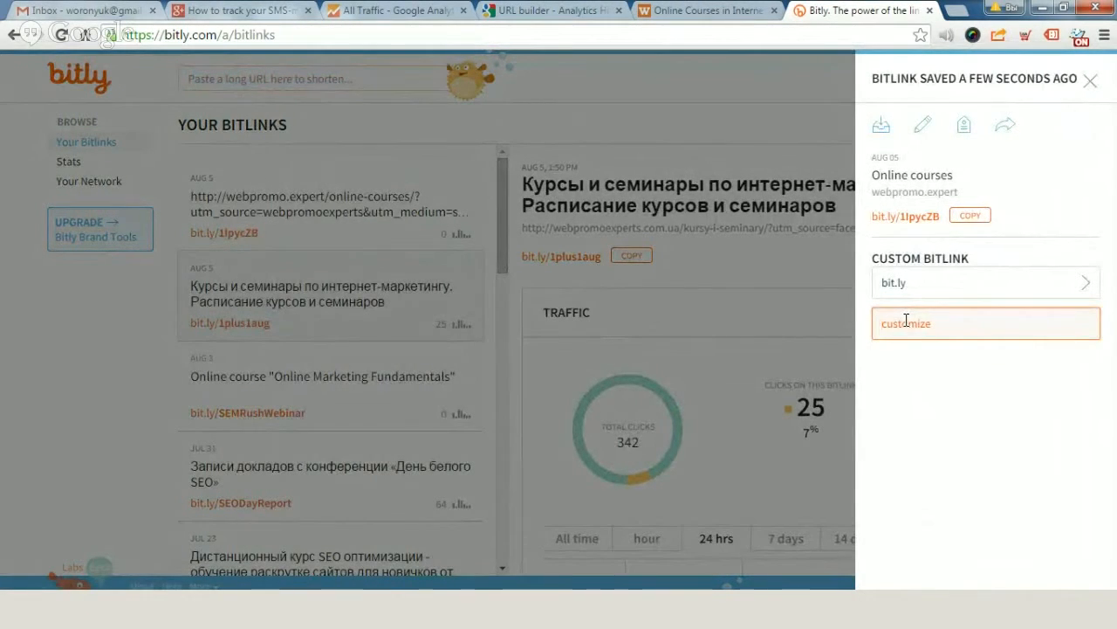
pyautogui.write('50')
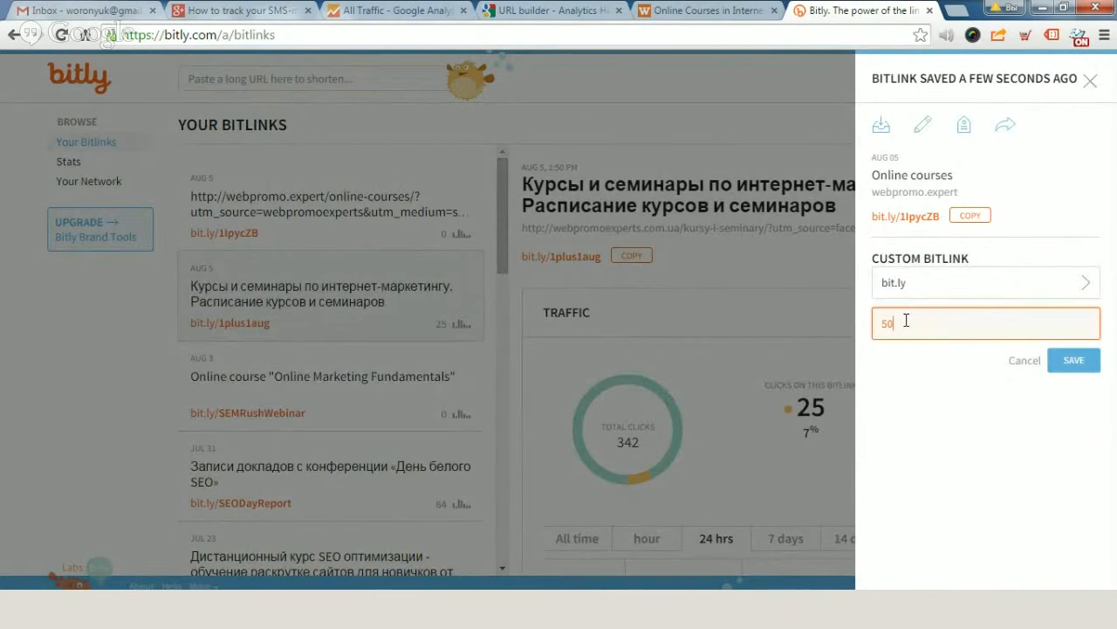
pyautogui.write('off')
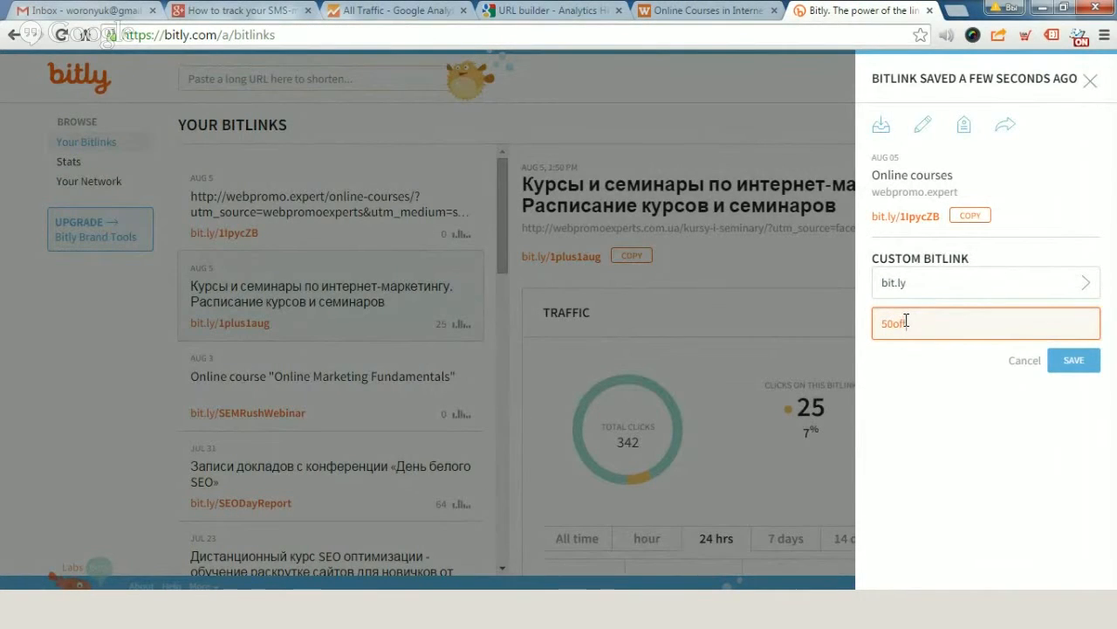
pyautogui.write('erWPE')
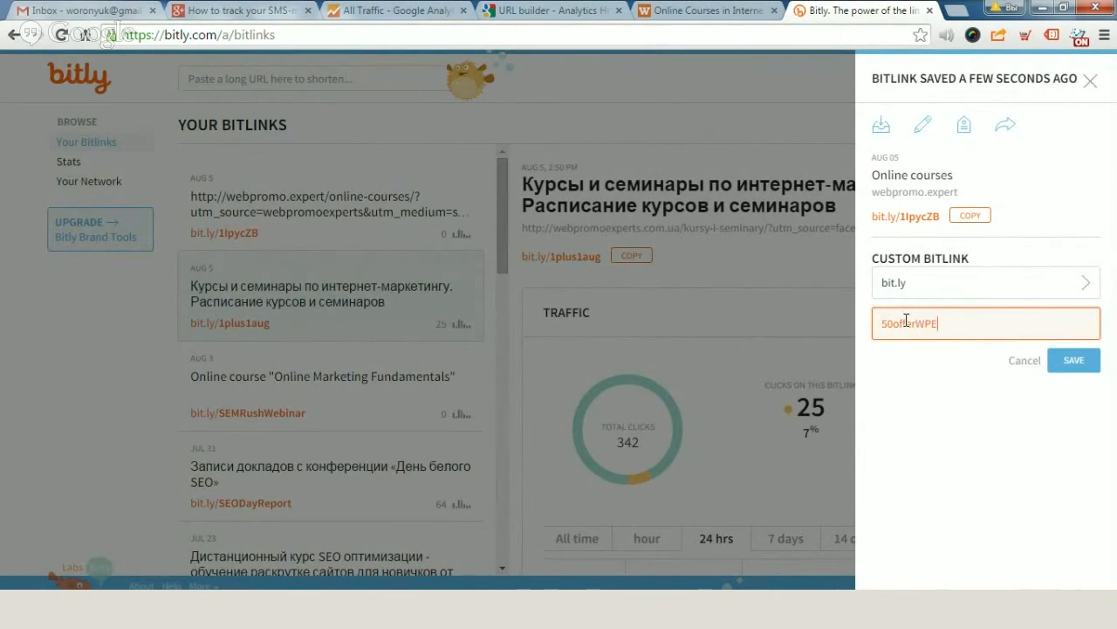
pyautogui.click(1074, 360)
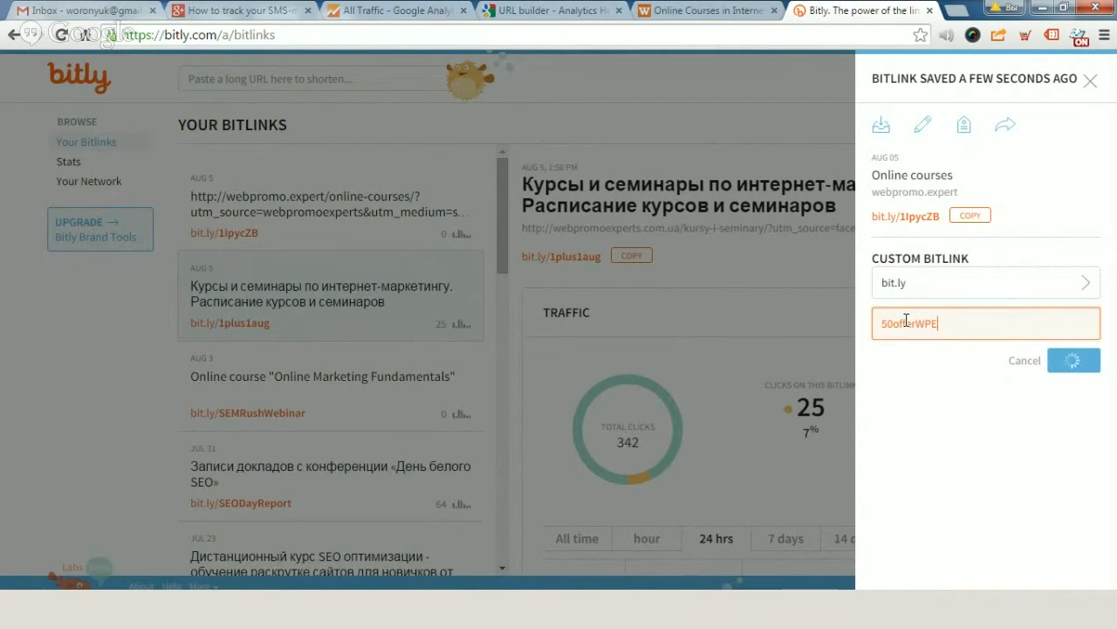
pyautogui.click(1074, 360)
pyautogui.write('50')
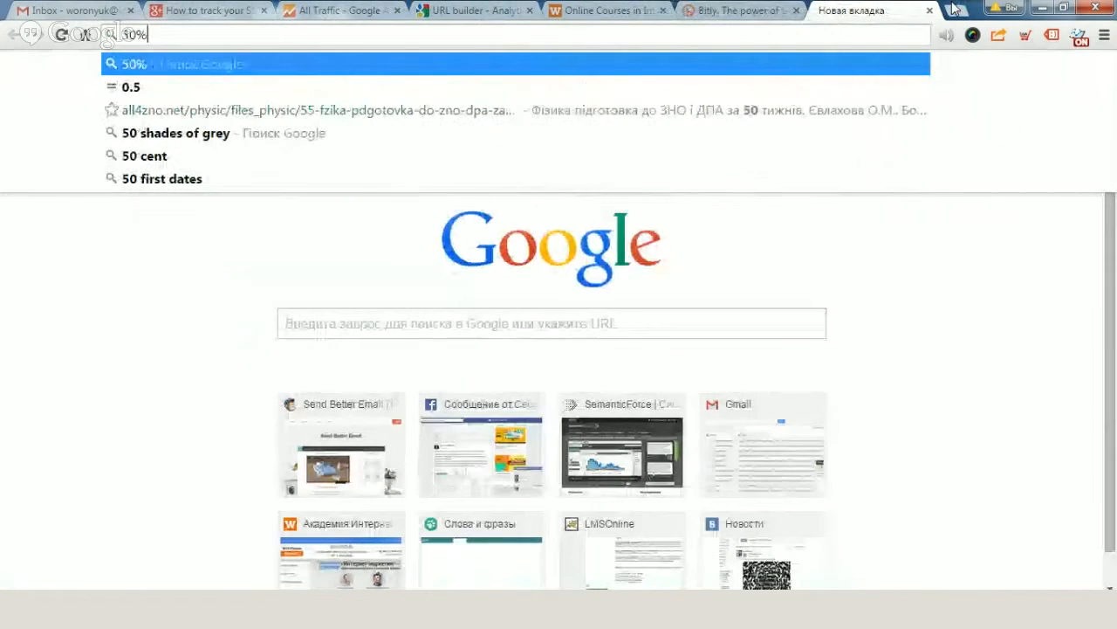
pyautogui.write('dis')
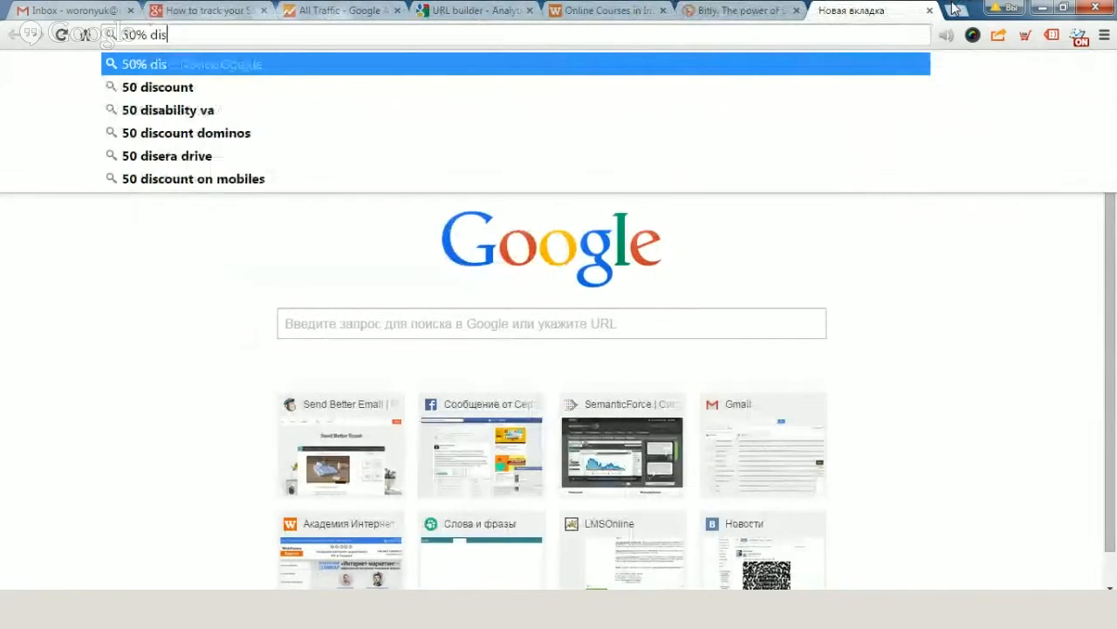
pyautogui.write('count')
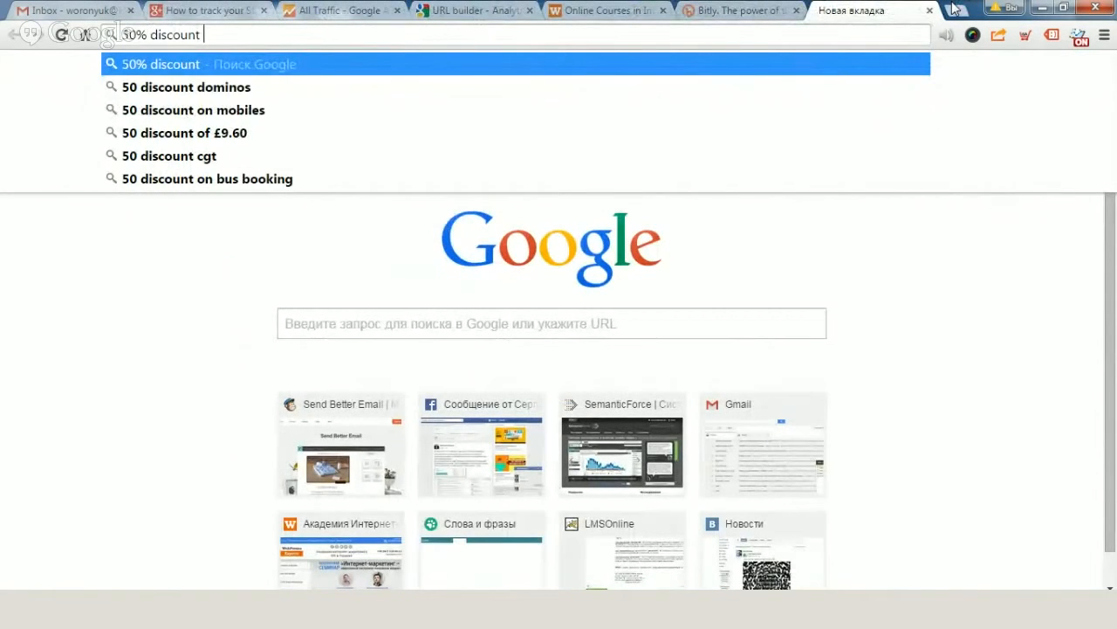
pyautogui.write('for all courses')
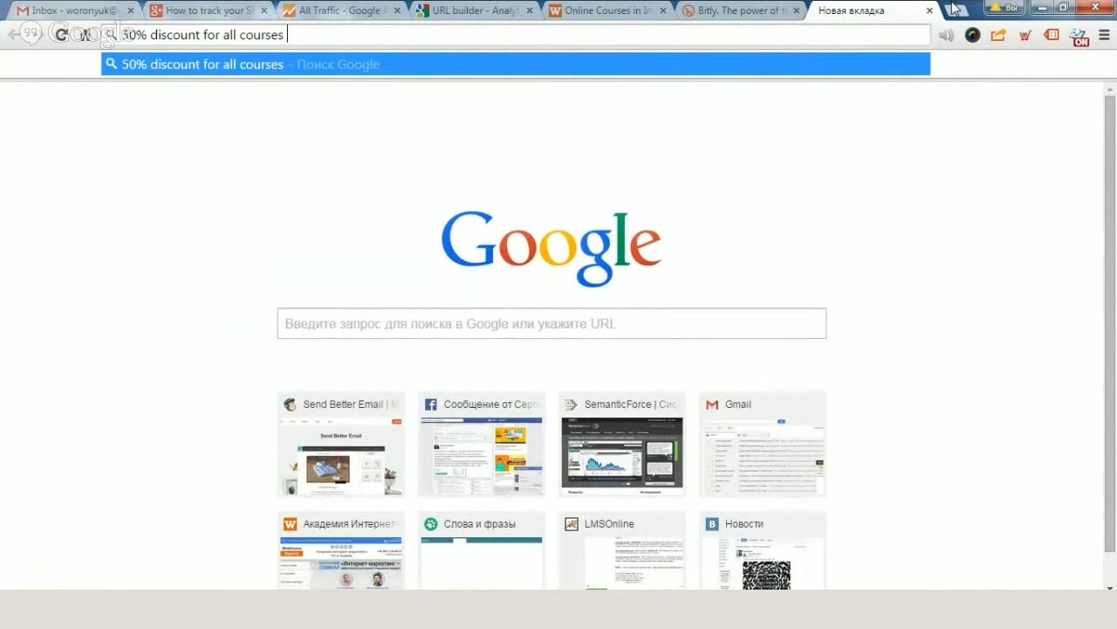
pyautogui.write('this mont')
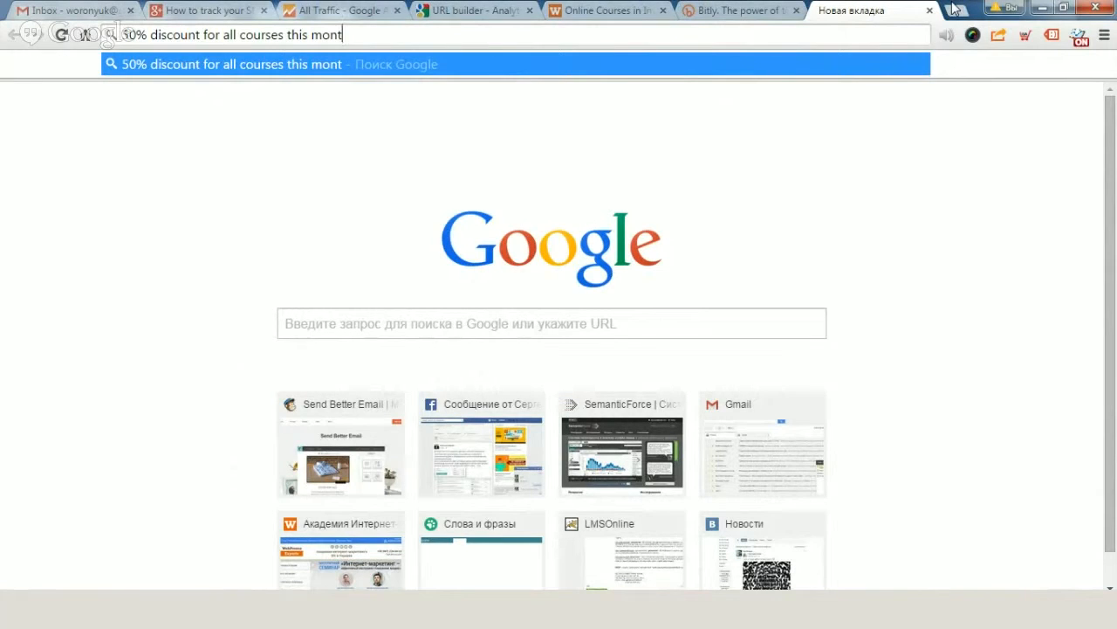
pyautogui.write('http://bit.ly/50offerWPE')
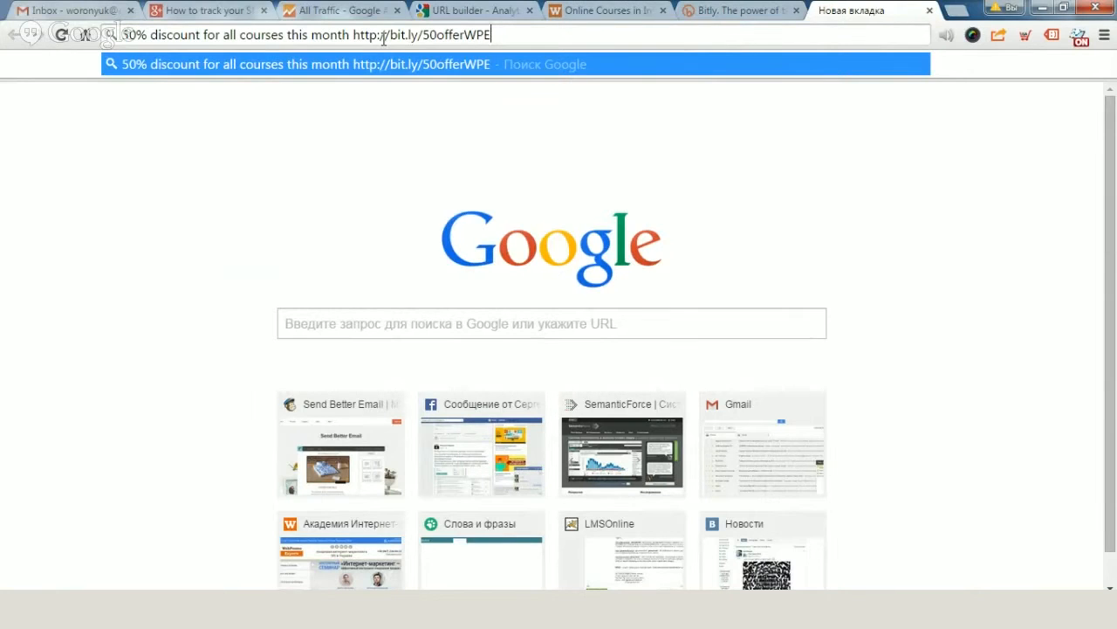
pyautogui.click(335, 11)
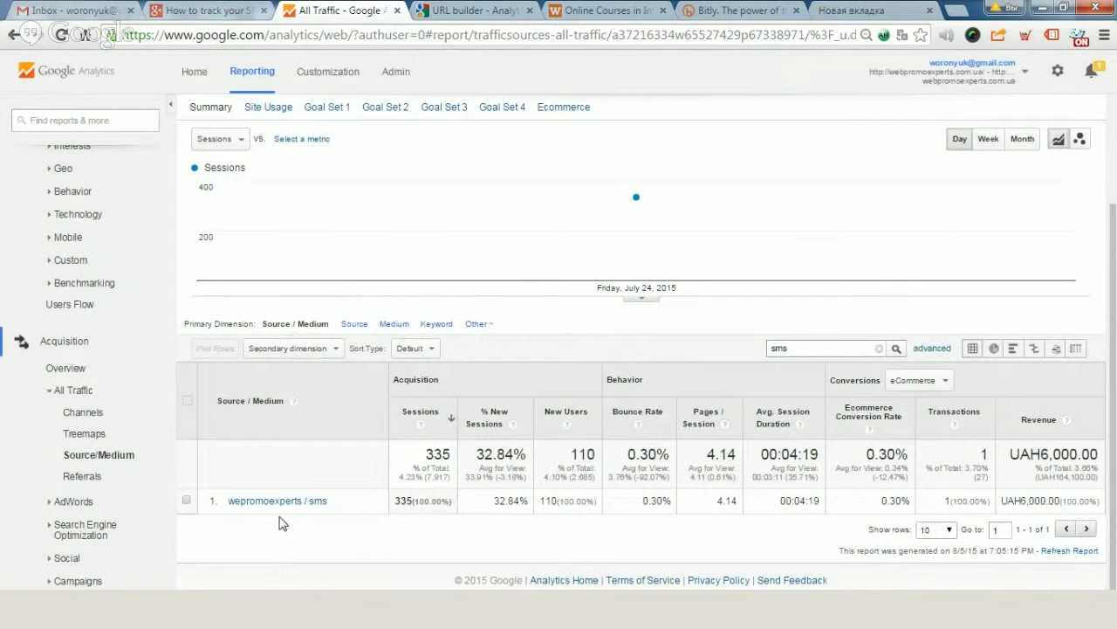
pyautogui.moveTo(339, 506)
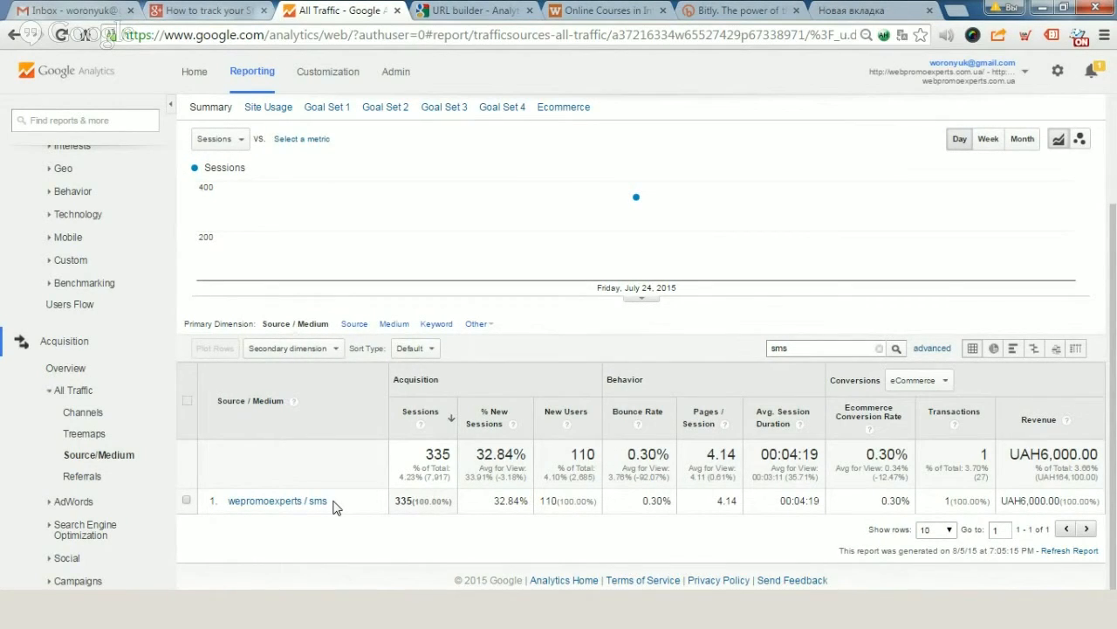
pyautogui.moveTo(328, 497)
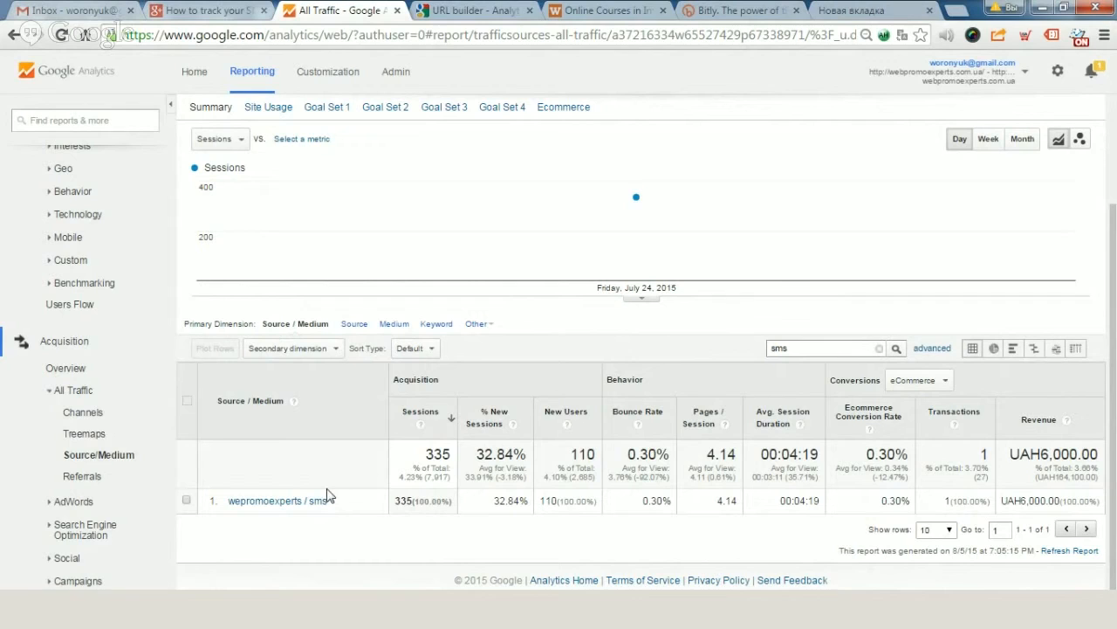
pyautogui.moveTo(241, 314)
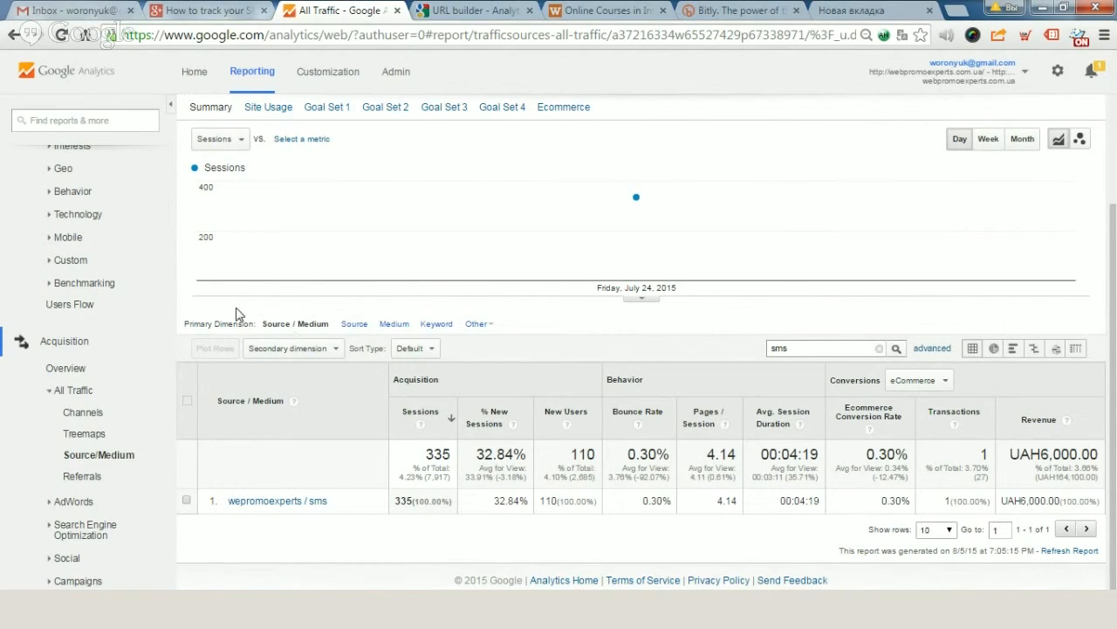